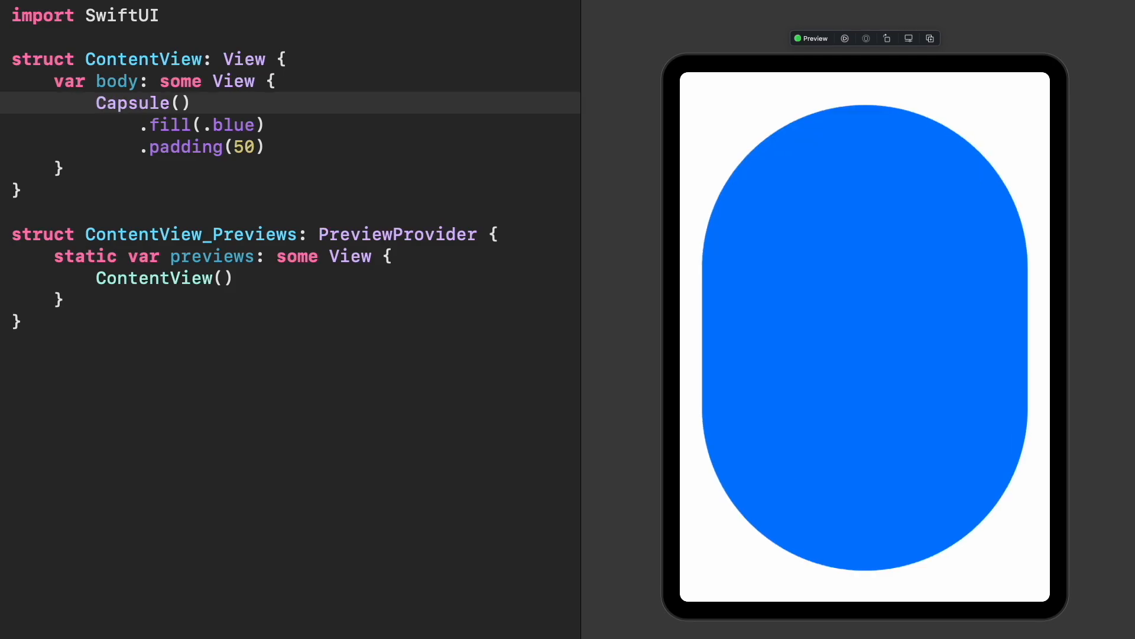
# Enter RoundedRectangle(cornerRadius: 30) before clearing the file down to the SwiftUI import
pyautogui.write('RoundedRectangle(cornerRadius: 30)')
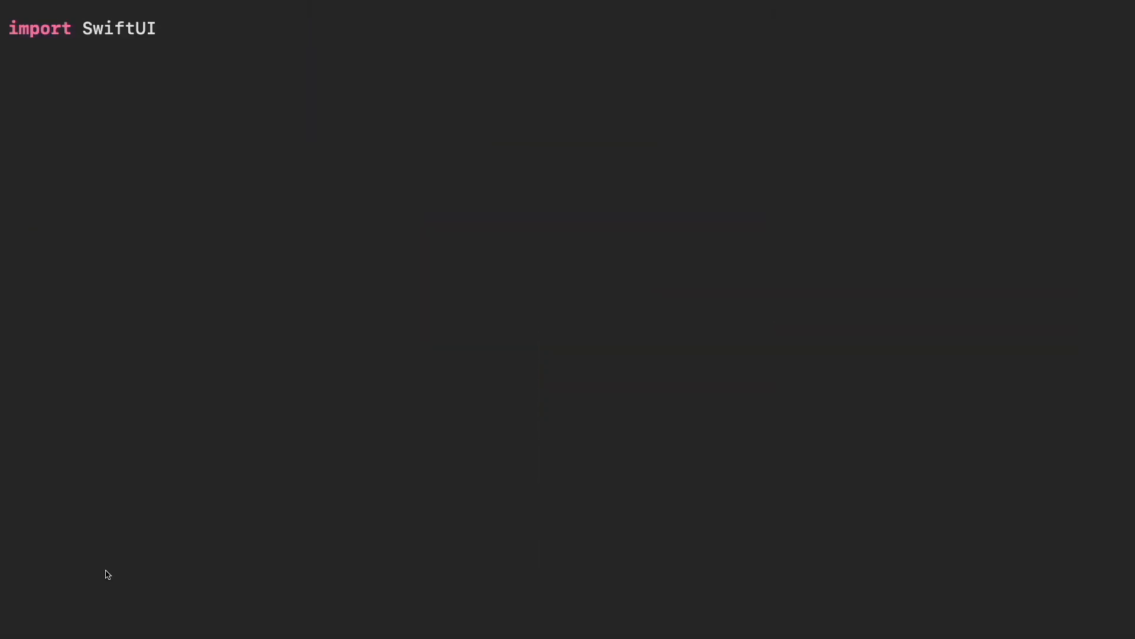
# Declare struct Triangle: Shape and insert the path(in rect: CGRect) -> Path stub via completion
pyautogui.write('struvt')
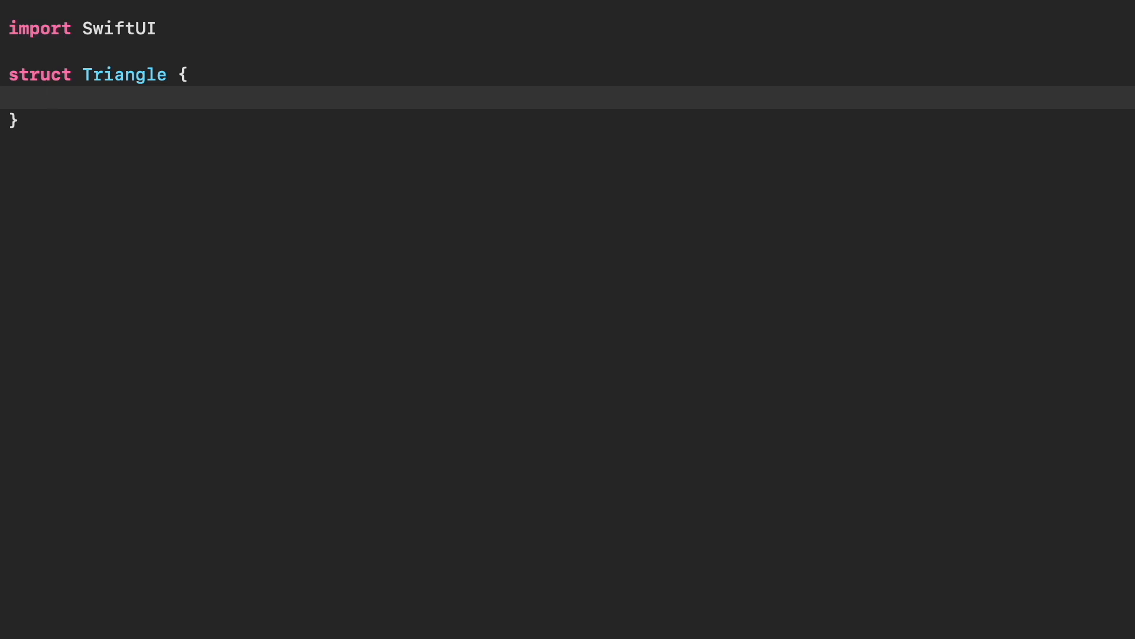
pyautogui.write(': Shape')
pyautogui.write('func path(in rect: CGRect) -> Path {')
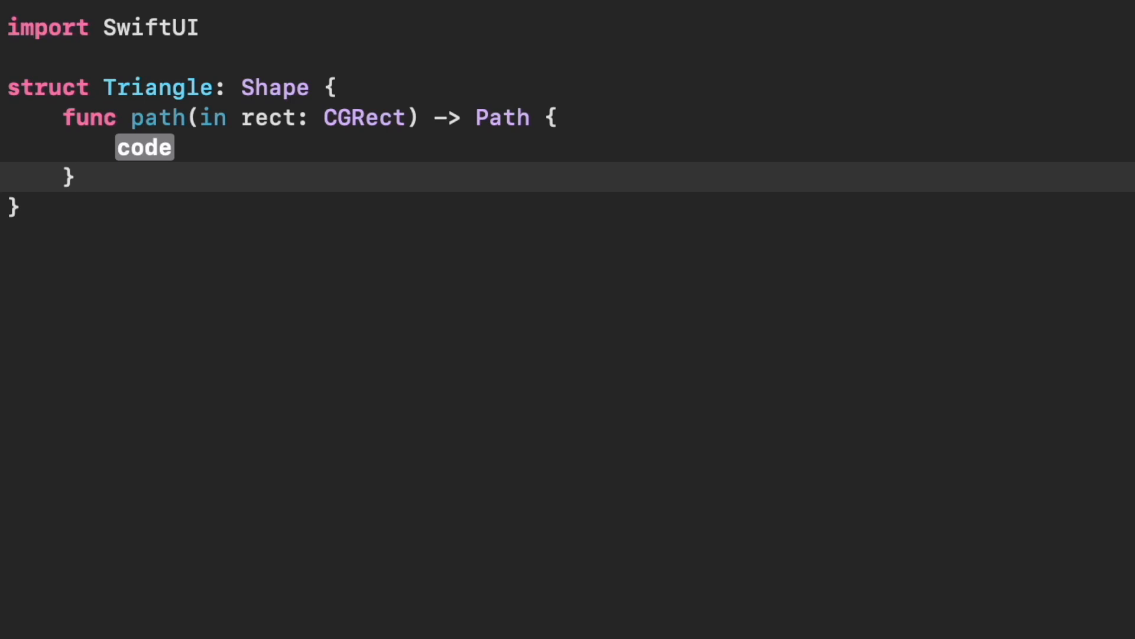
pyautogui.click(76, 177)
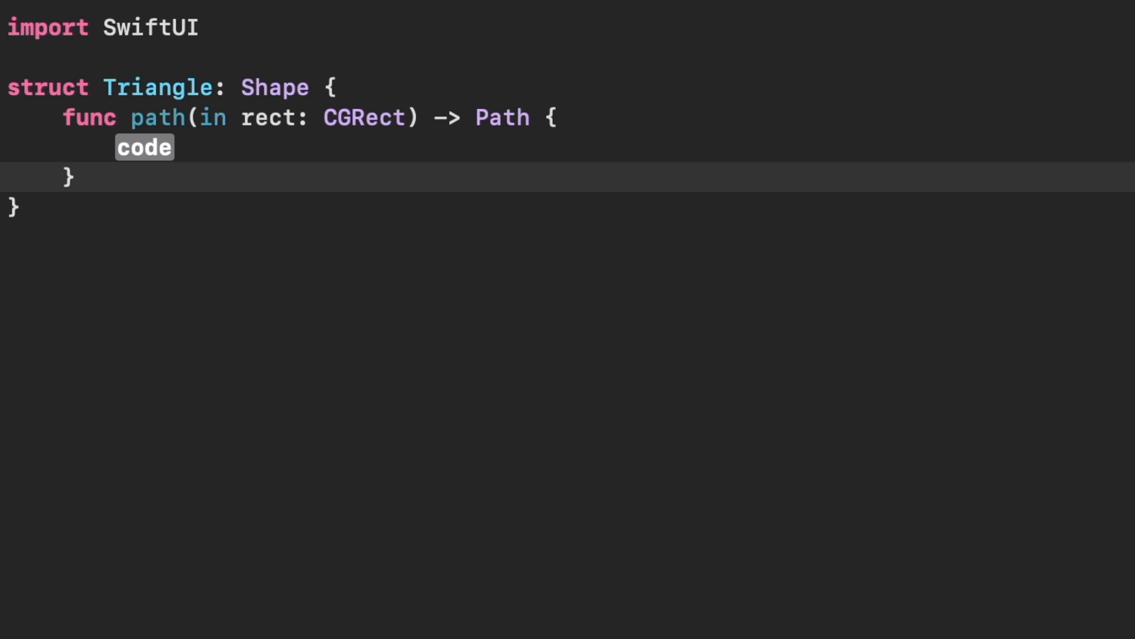
pyautogui.click(78, 178)
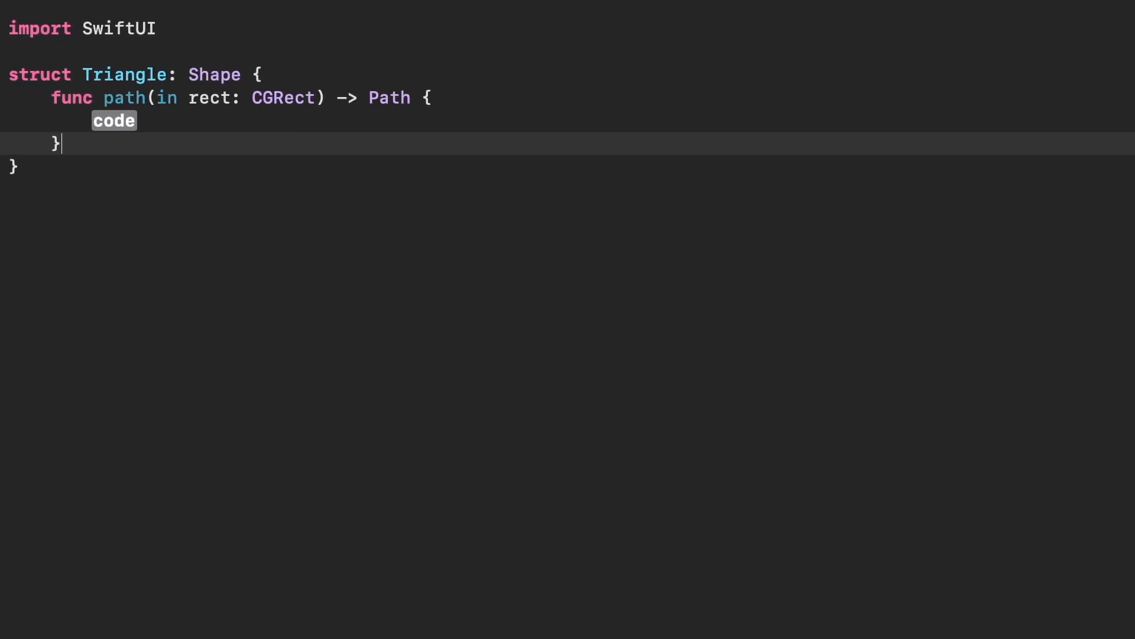
# Create var path = Path(), add a path.addLine(to: CGPoint) call and return the path
pyautogui.write('var path = Path()')
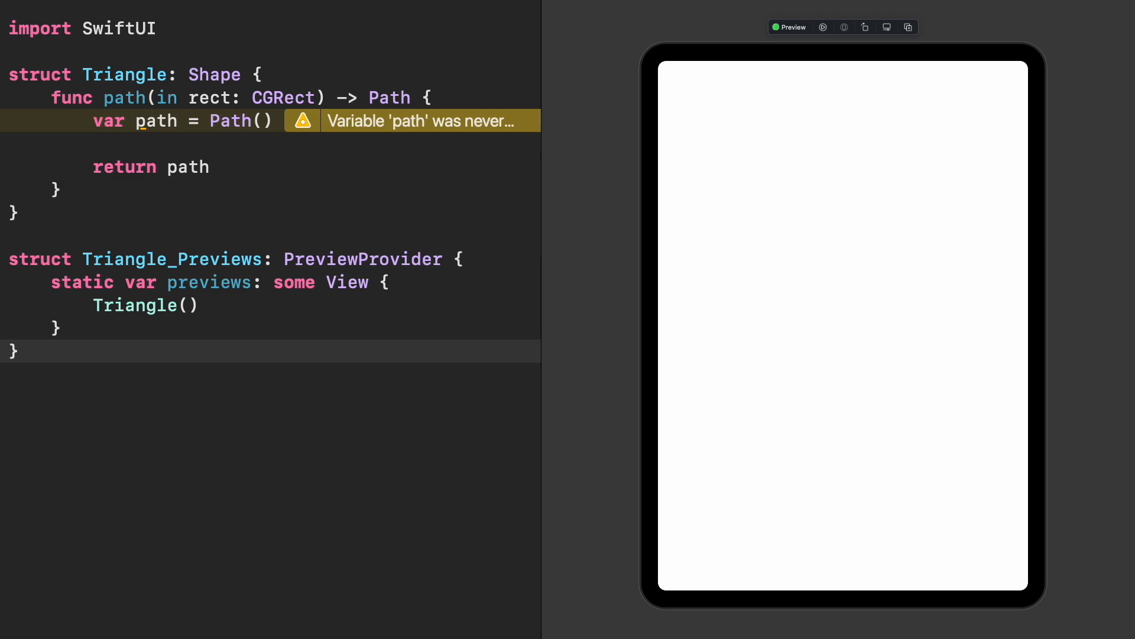
pyautogui.press('Return')
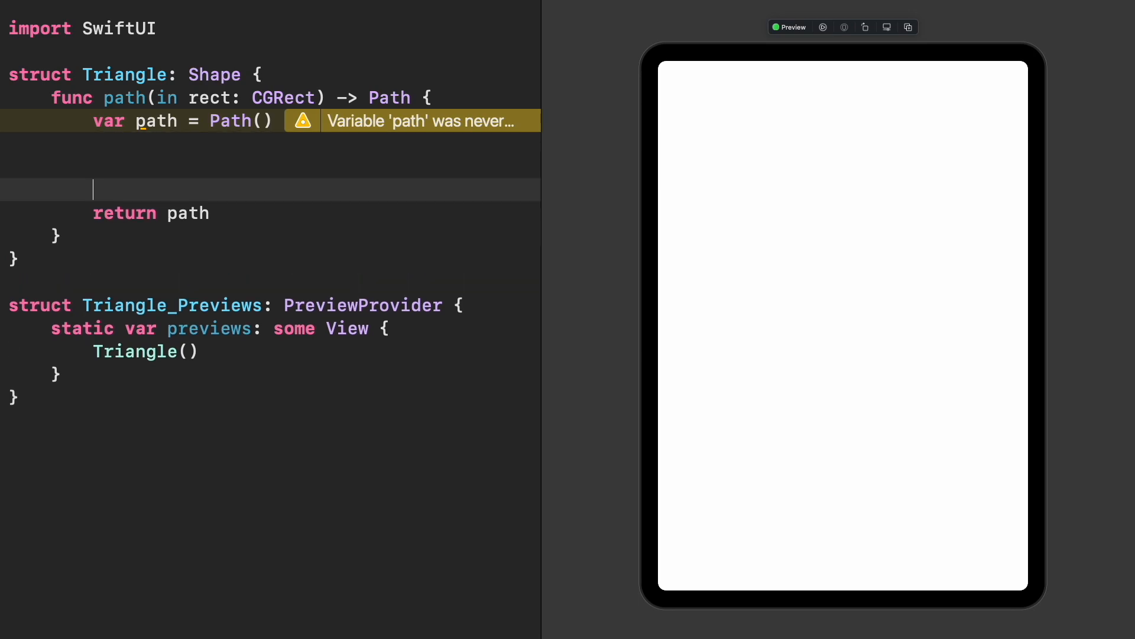
pyautogui.write('path.addLine(to: CGPoint)')
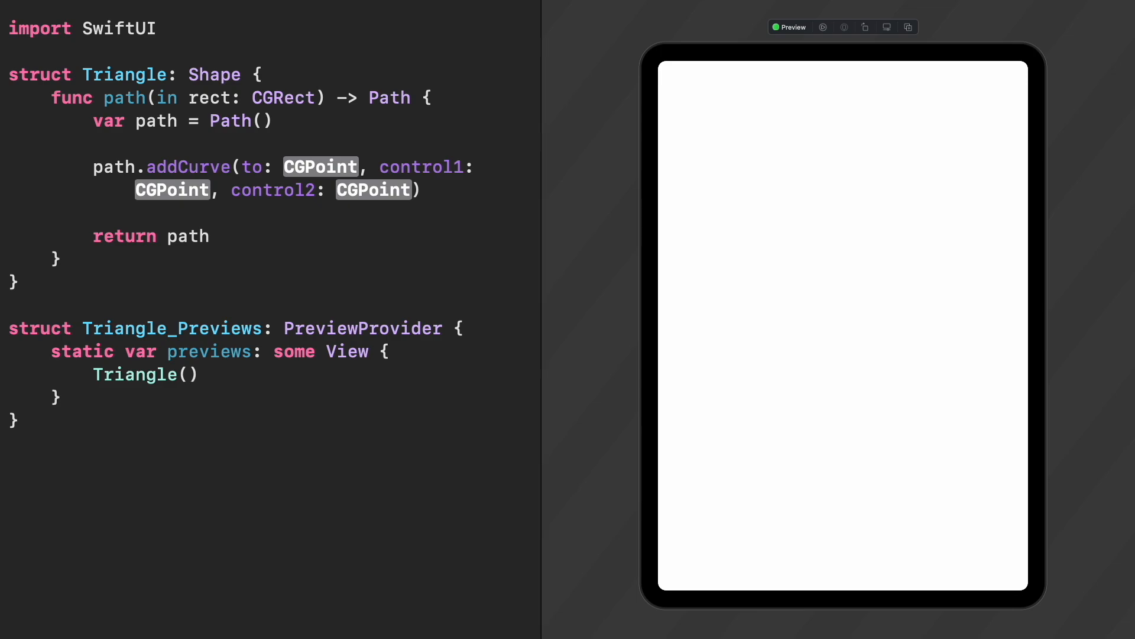
pyautogui.write('add')
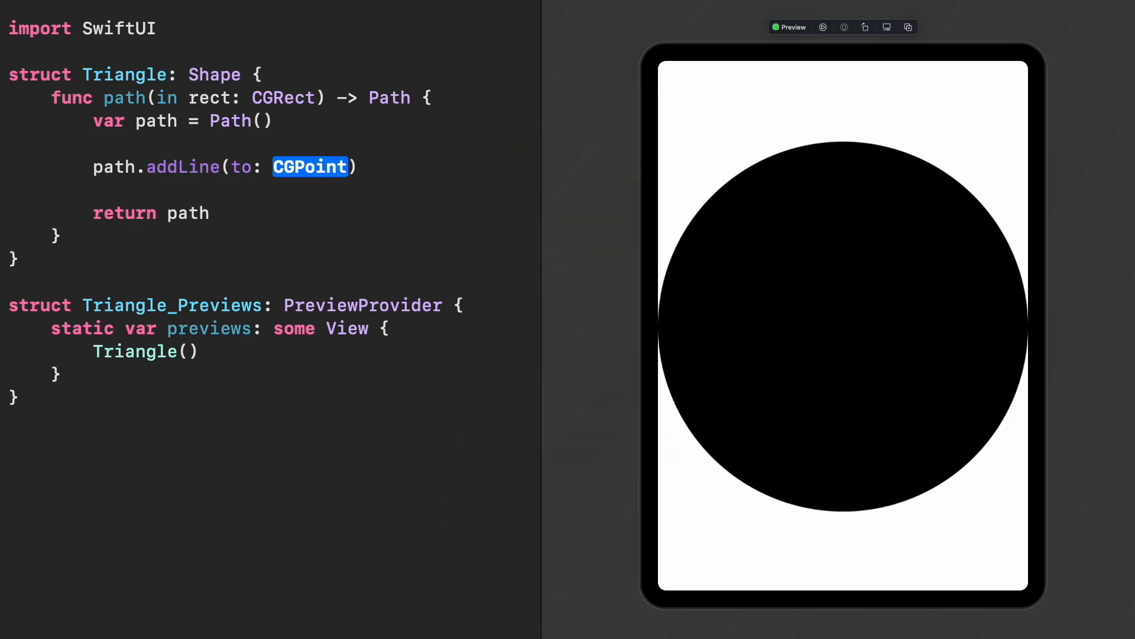
pyautogui.click(310, 167)
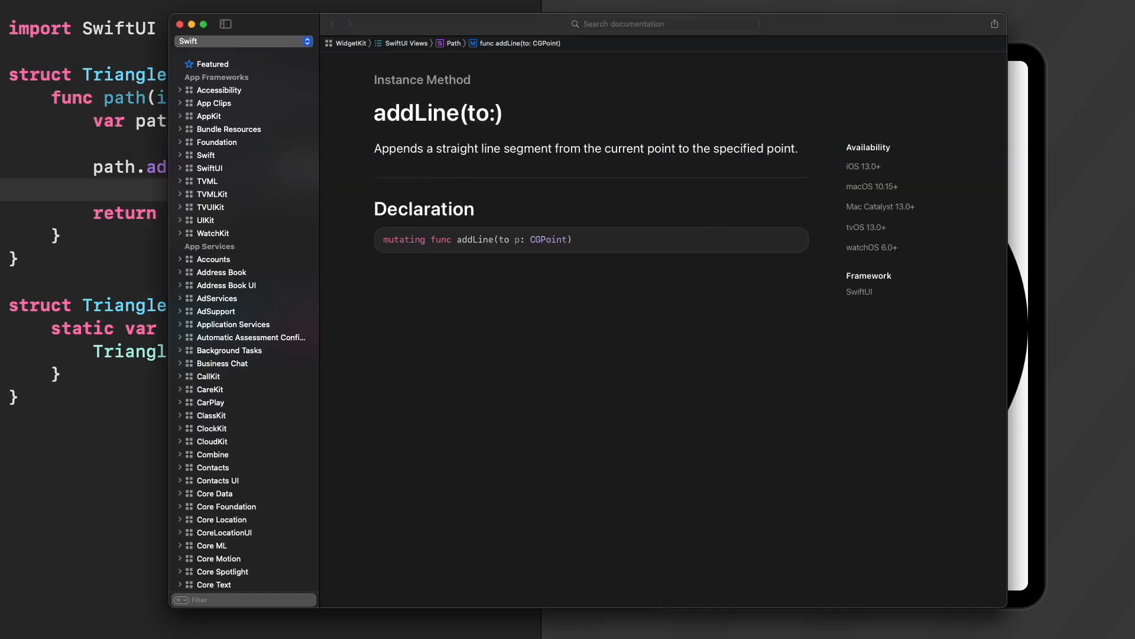
pyautogui.click(622, 23)
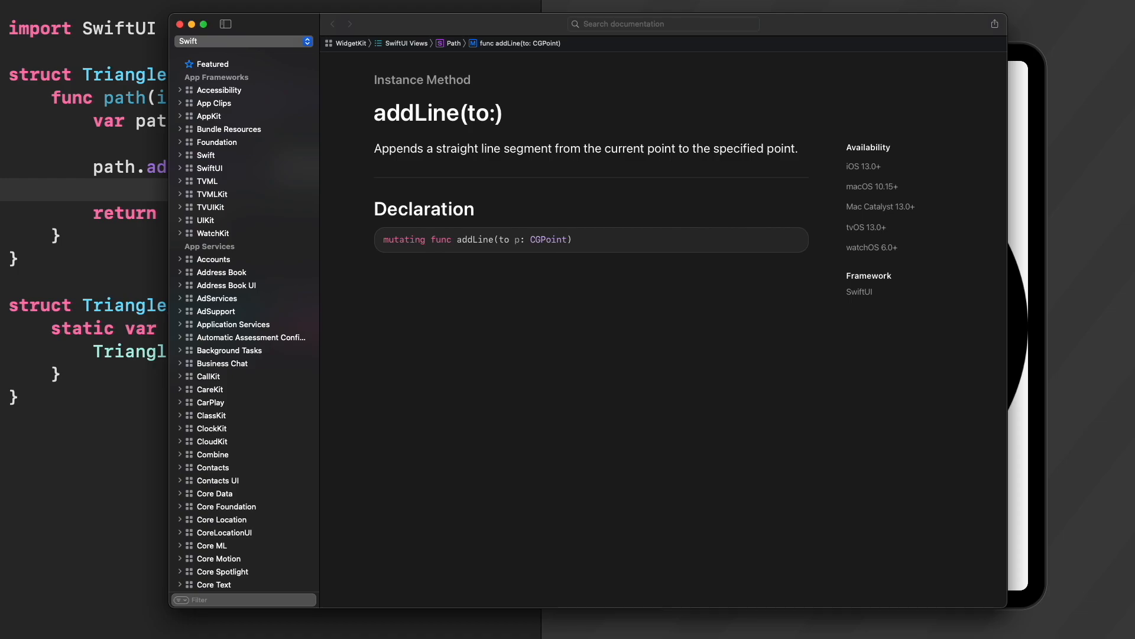
pyautogui.write('addLine(to: CGPoint')
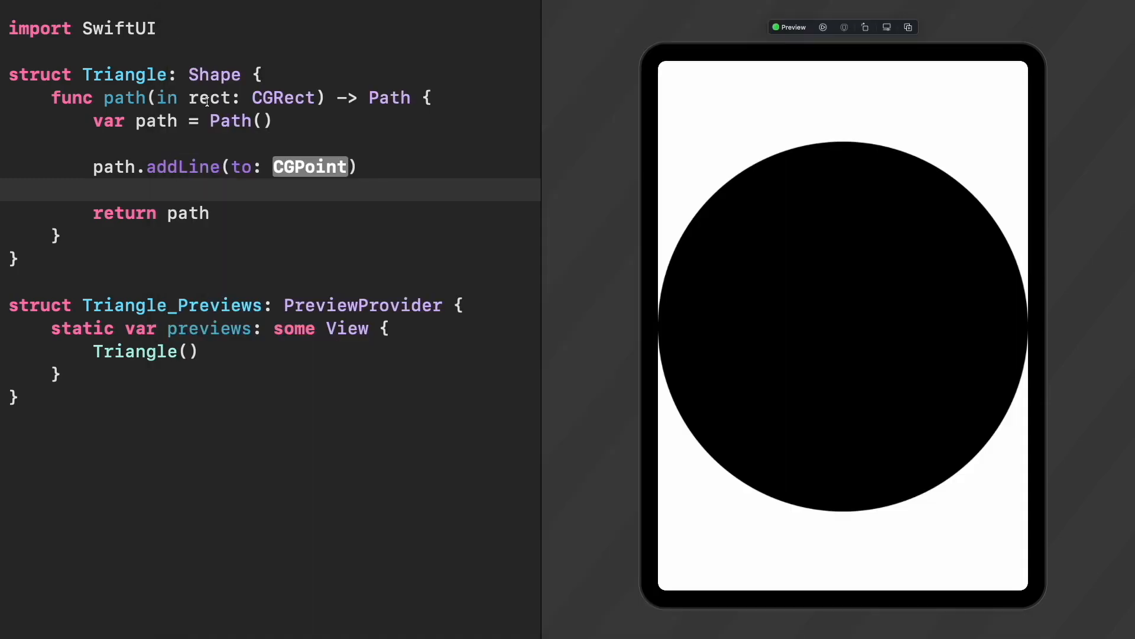
pyautogui.moveTo(228, 116)
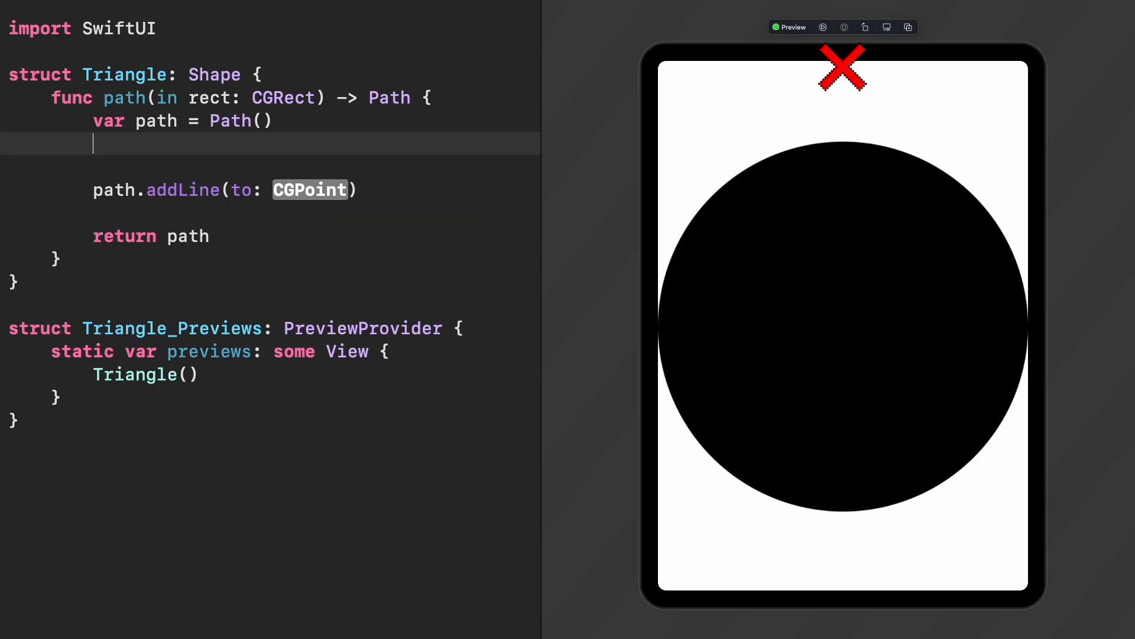
# Define startPoint, move the path there and add a line to the bottom-left corner at rect.maxY
pyautogui.write('let startPoint = CGPoint(')
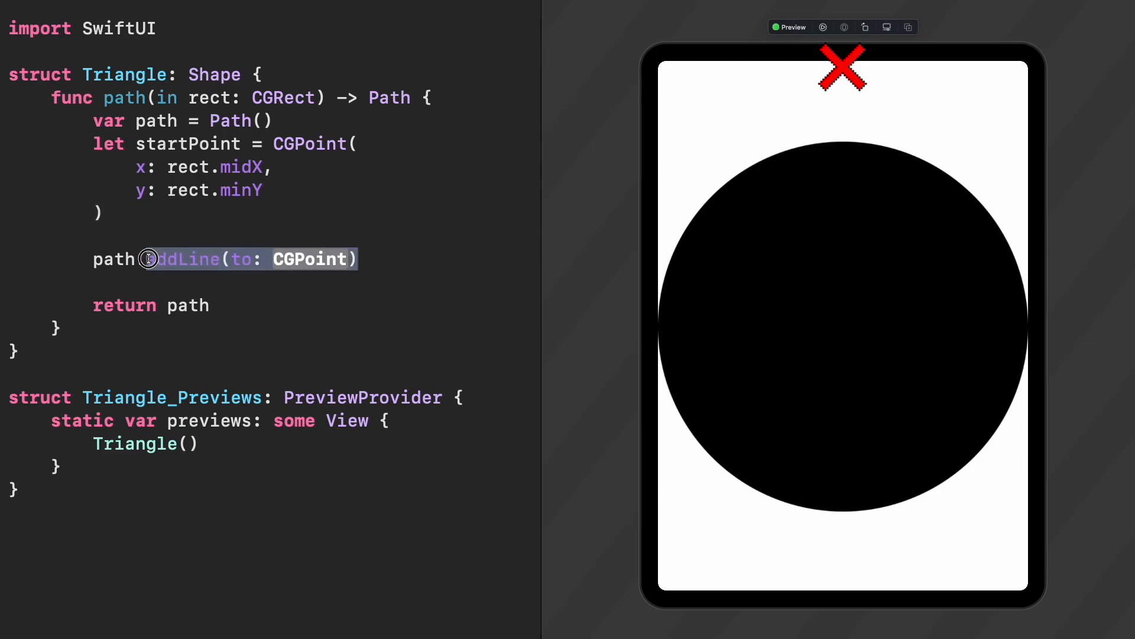
pyautogui.write('path.move(to: startPoint)')
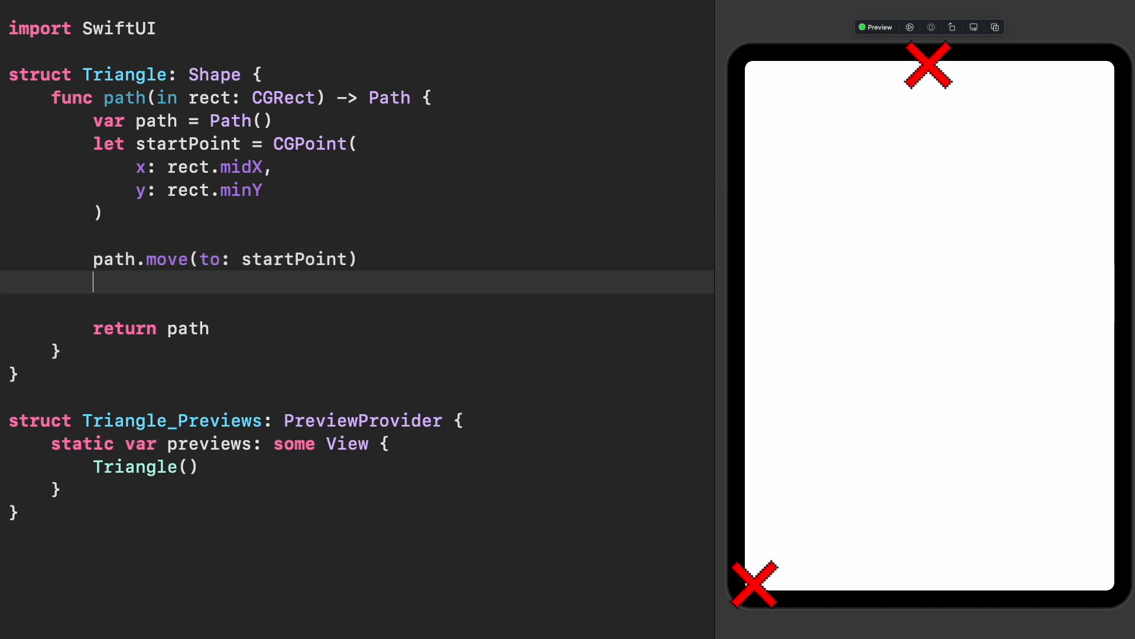
pyautogui.write('path.addLine(to: CGPoint(x: rect.minX, y: CGFloat')
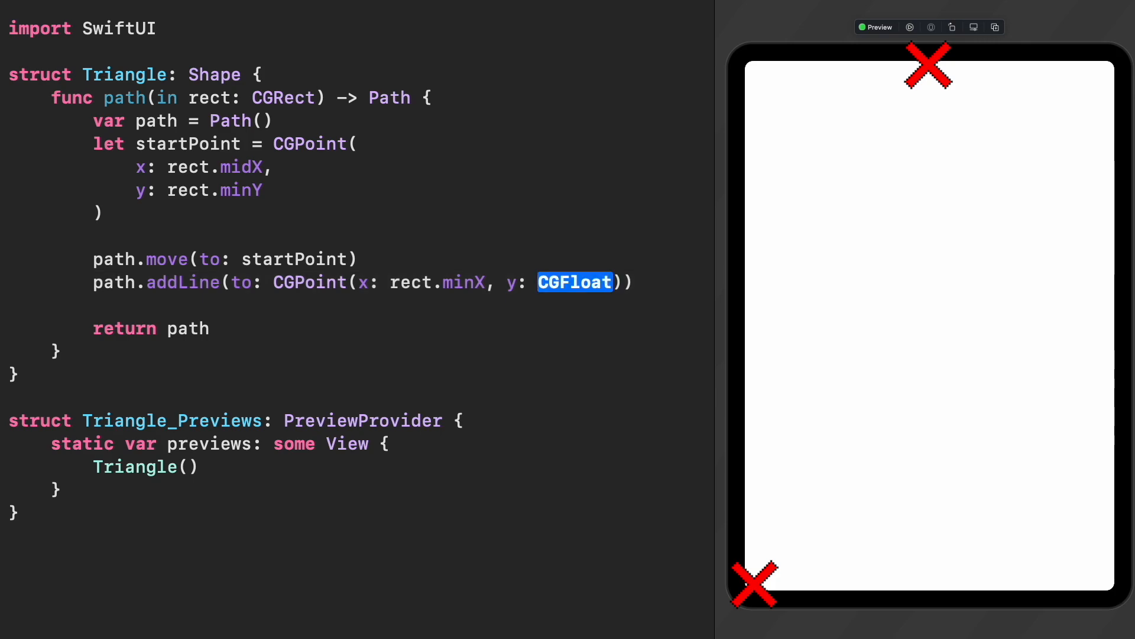
pyautogui.write('rect.maxY')
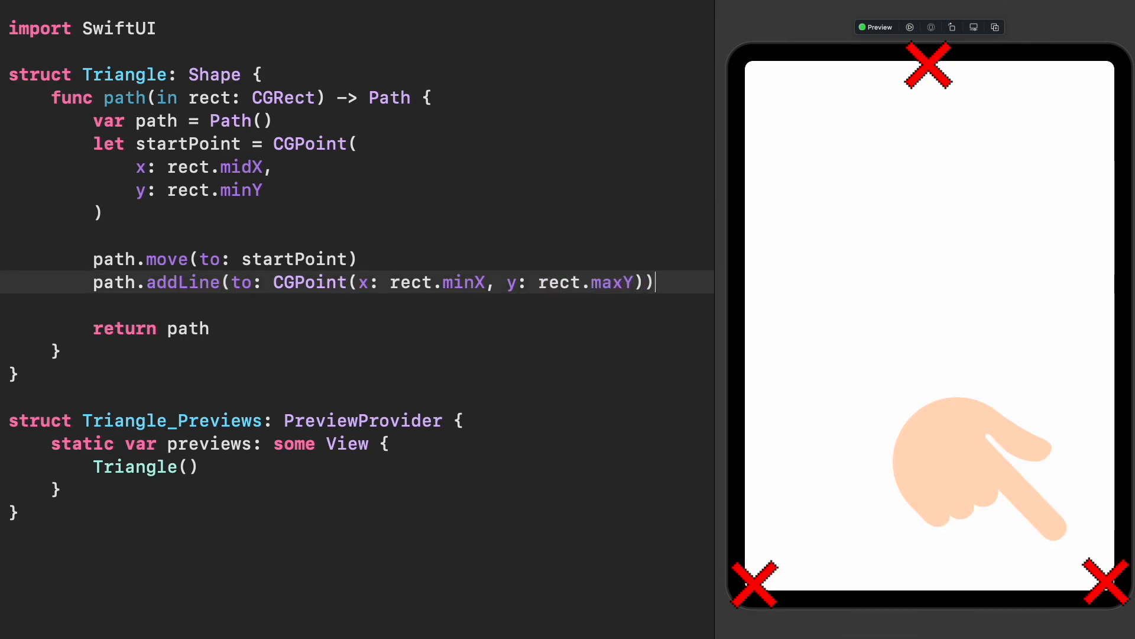
# Add a line to the bottom-right corner (rect.maxX, rect.maxY) and close the subpath
pyautogui.write('path.addLine(to: CGPoint(')
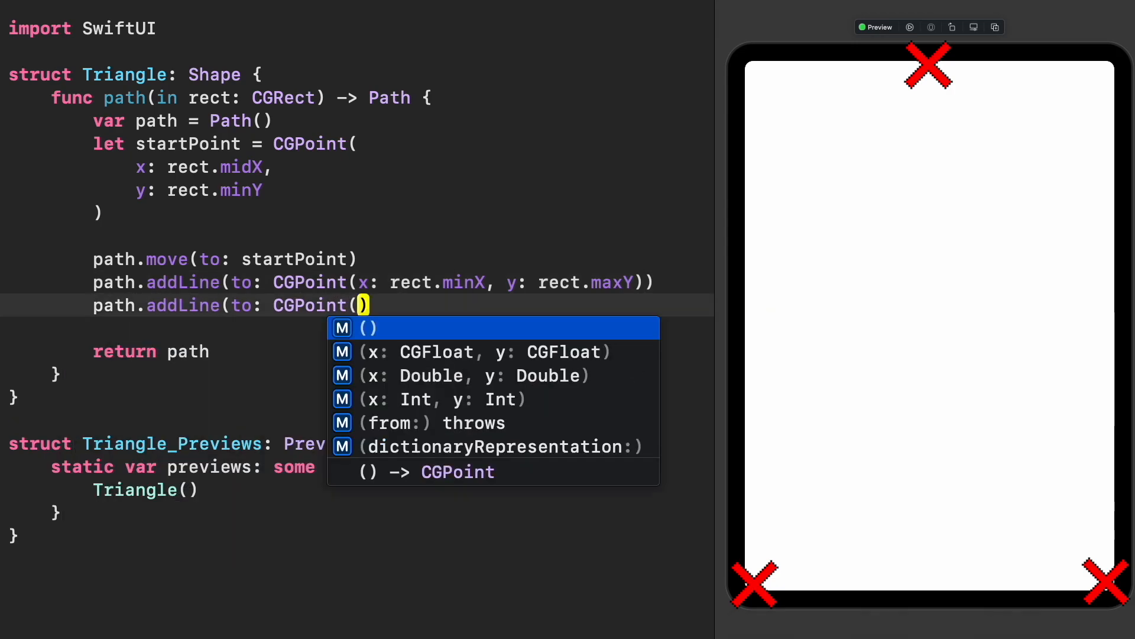
pyautogui.write('x: rect.maxX, y: rect.maxY')
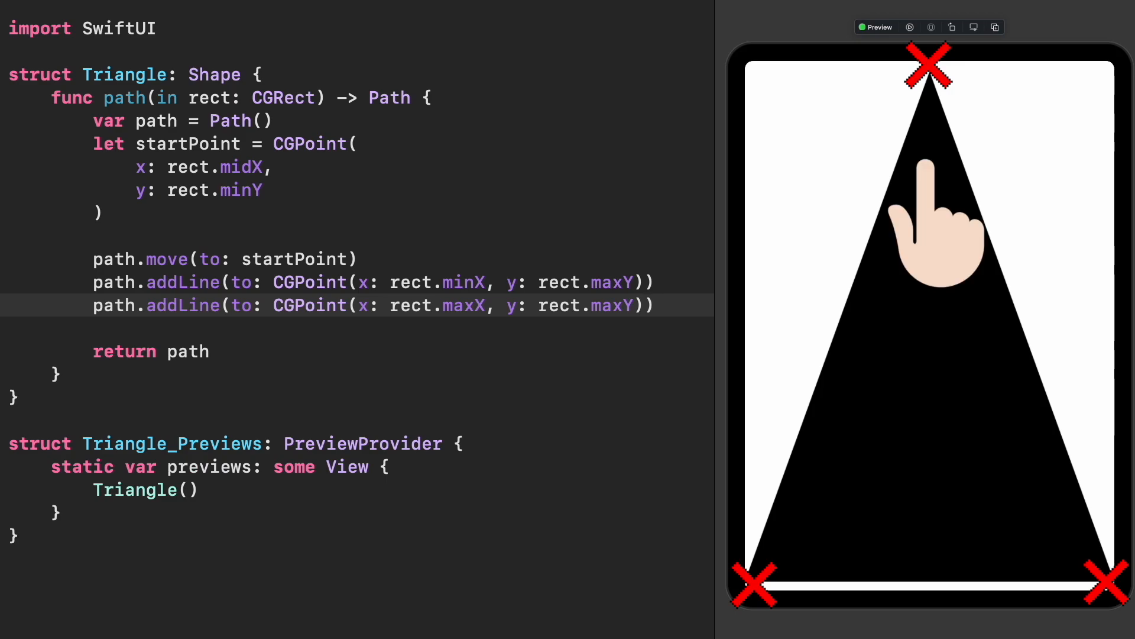
pyautogui.write('path.addLine(to: startPoint')
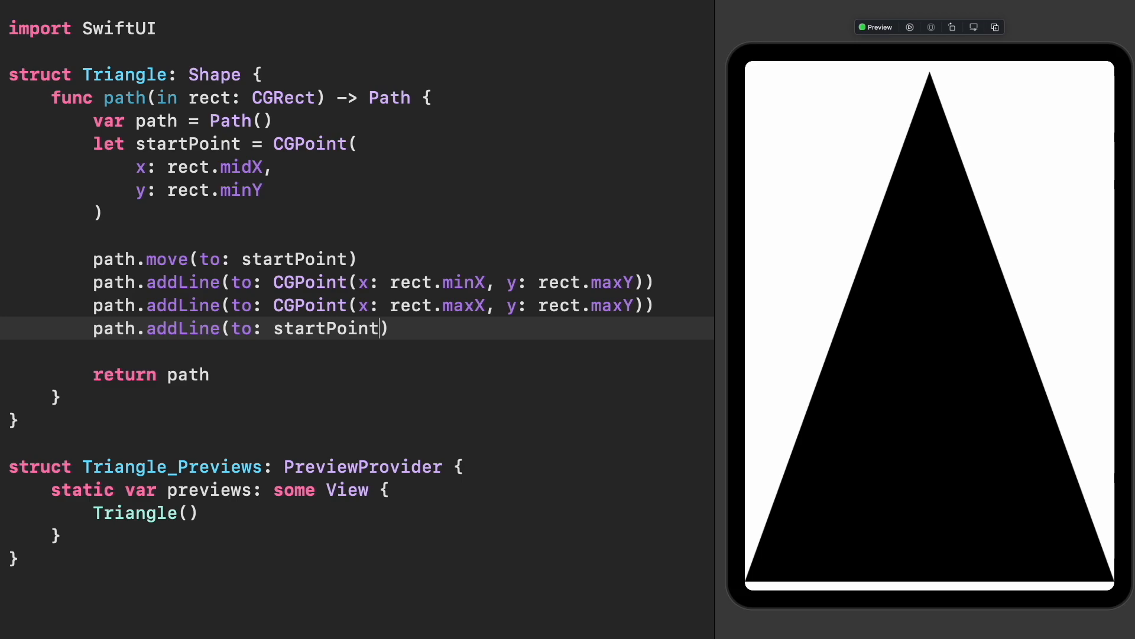
pyautogui.write('closeSubpath()')
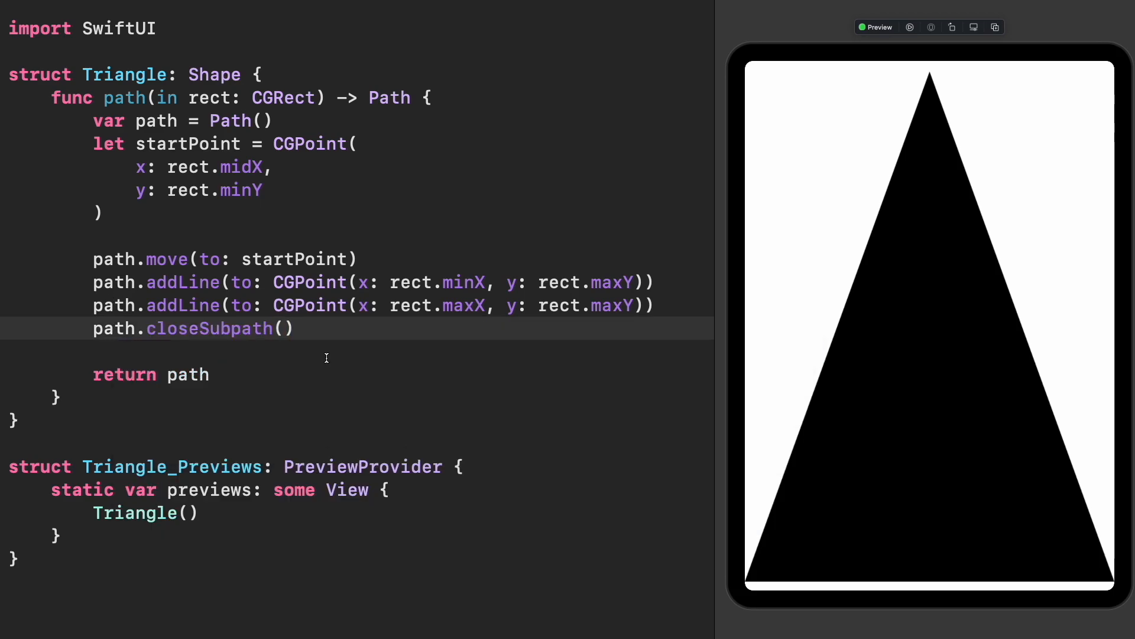
pyautogui.click(294, 328)
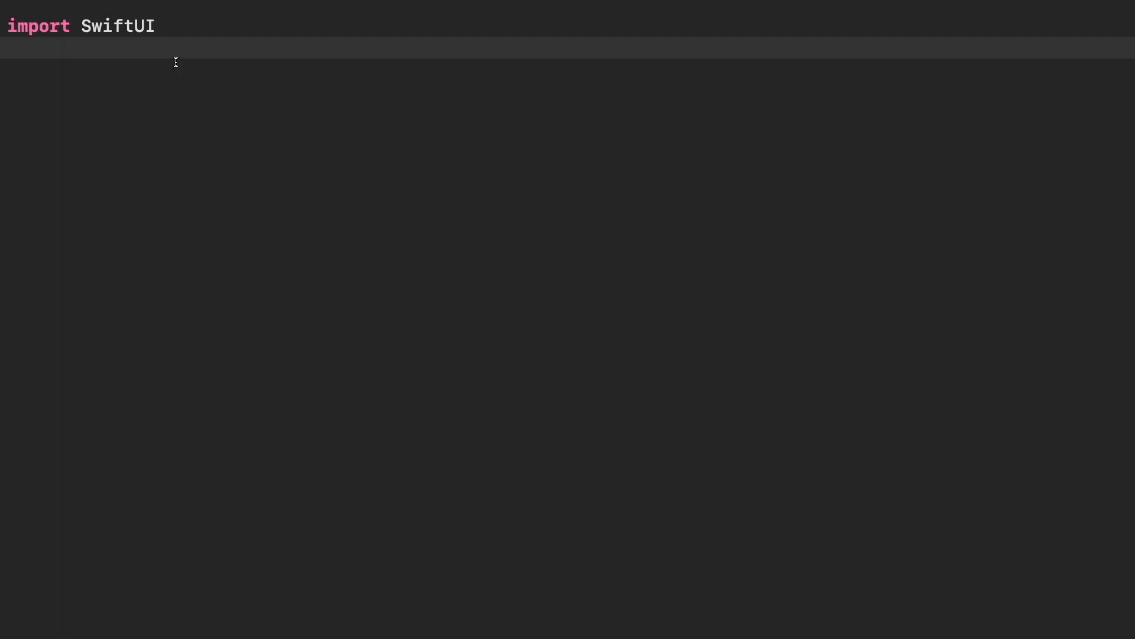
# Declare struct SwiftLogo: Shape and start defining let width from rect
pyautogui.write('struct SwiftLogo: Shape {')
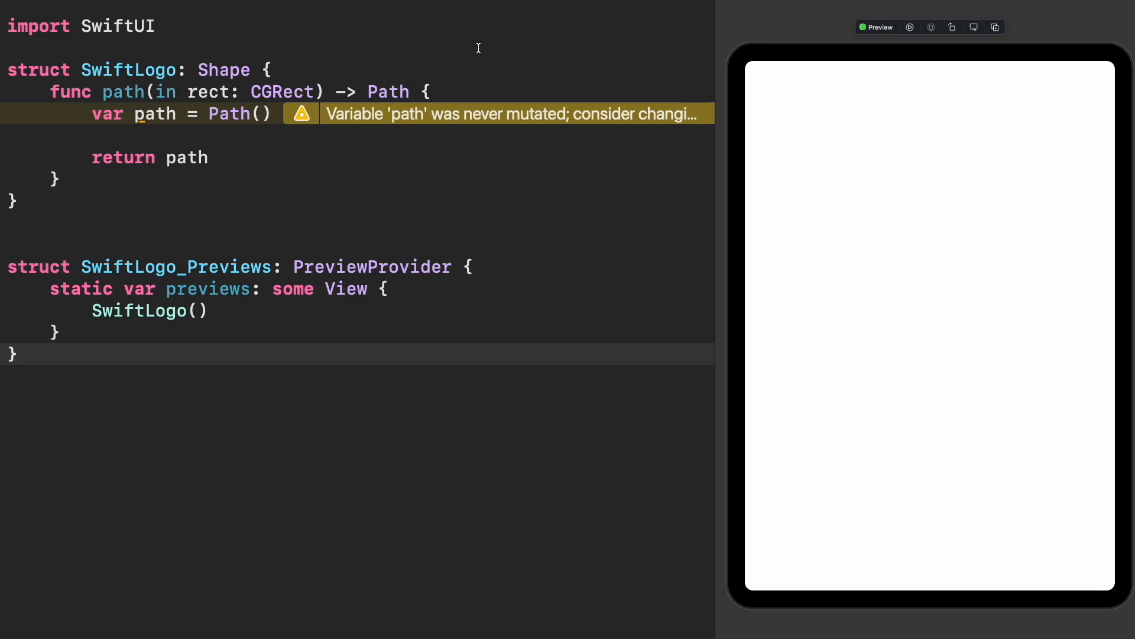
pyautogui.write('let width = rect.')
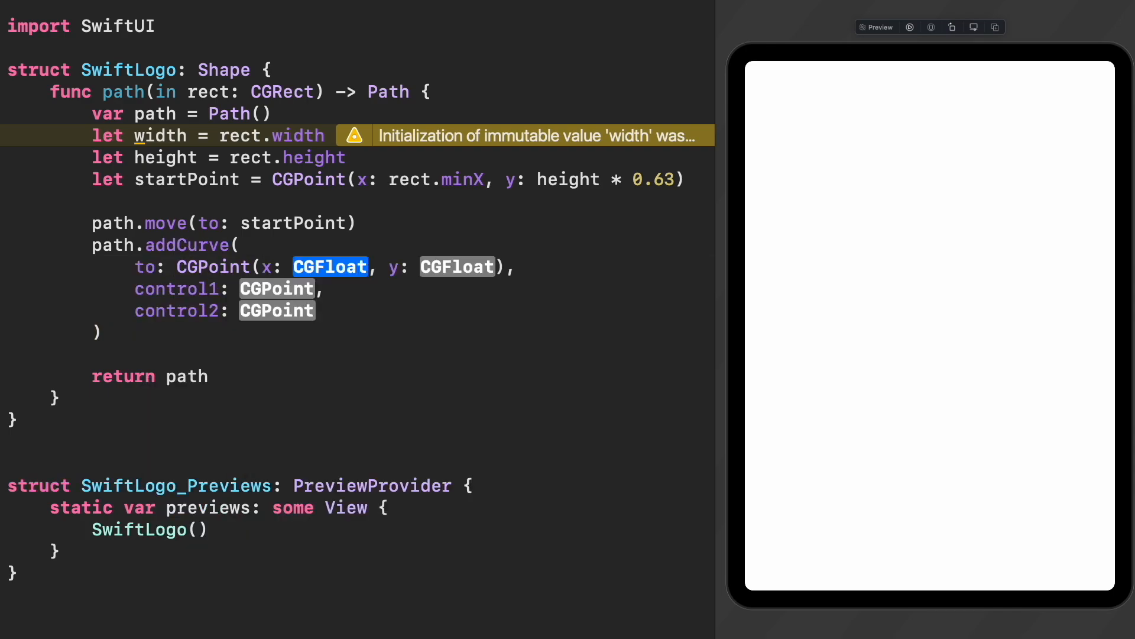
# Set the first curve to width*0.98, height*0.93 with controls at height*1.3 and width*0.85, height*0.7
pyautogui.write('width *')
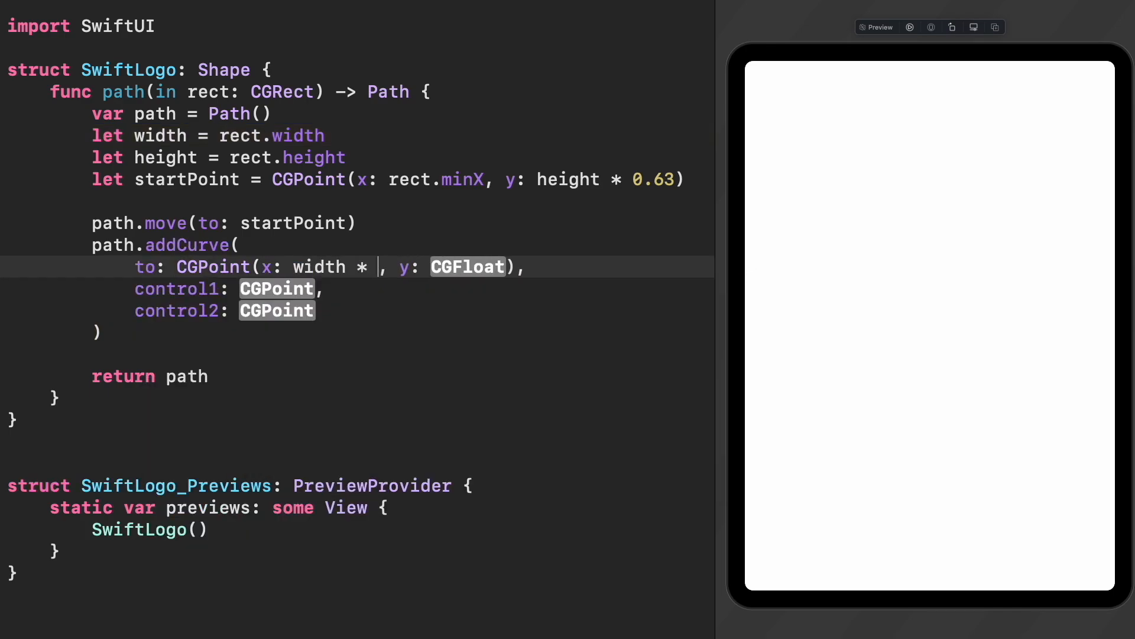
pyautogui.write('0.98, y: height * 0.93')
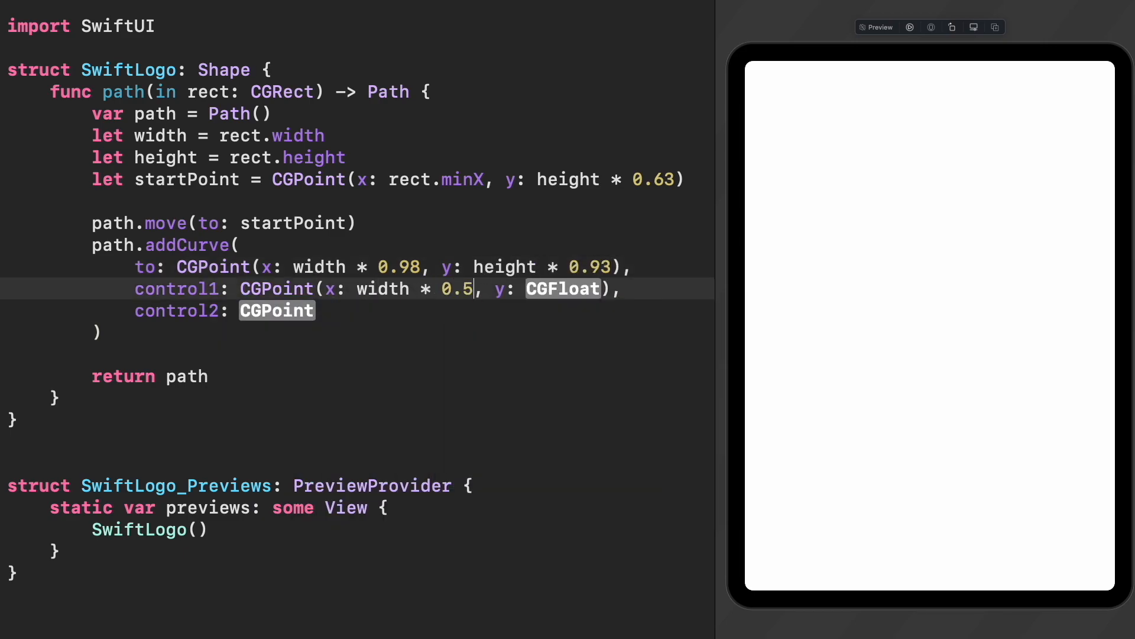
pyautogui.write('height * 1.3')
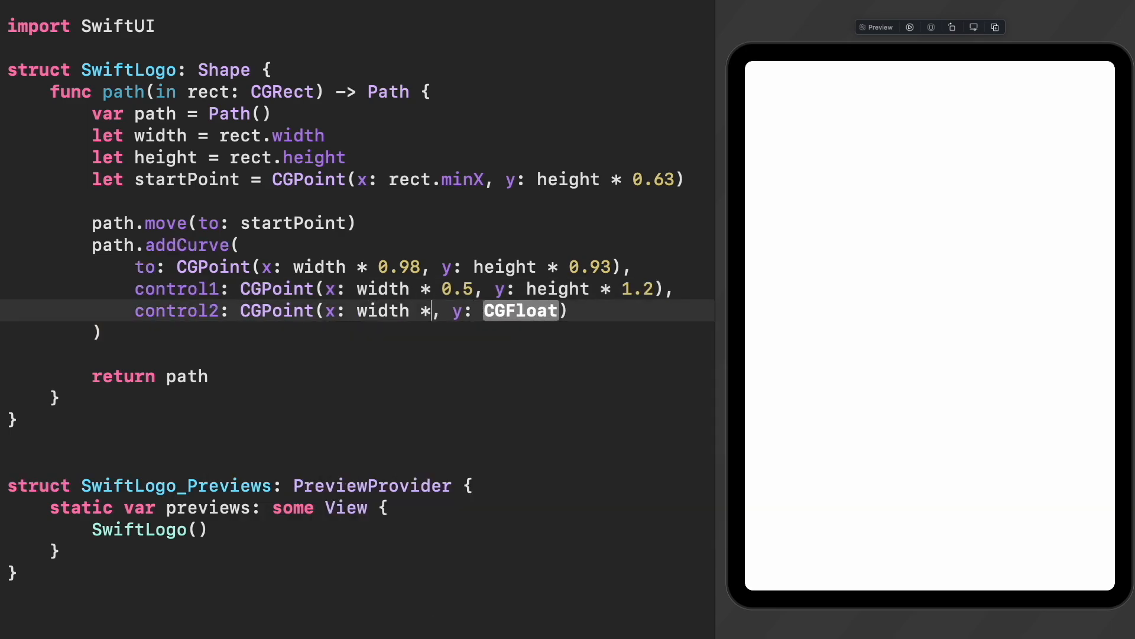
pyautogui.write('0.85')
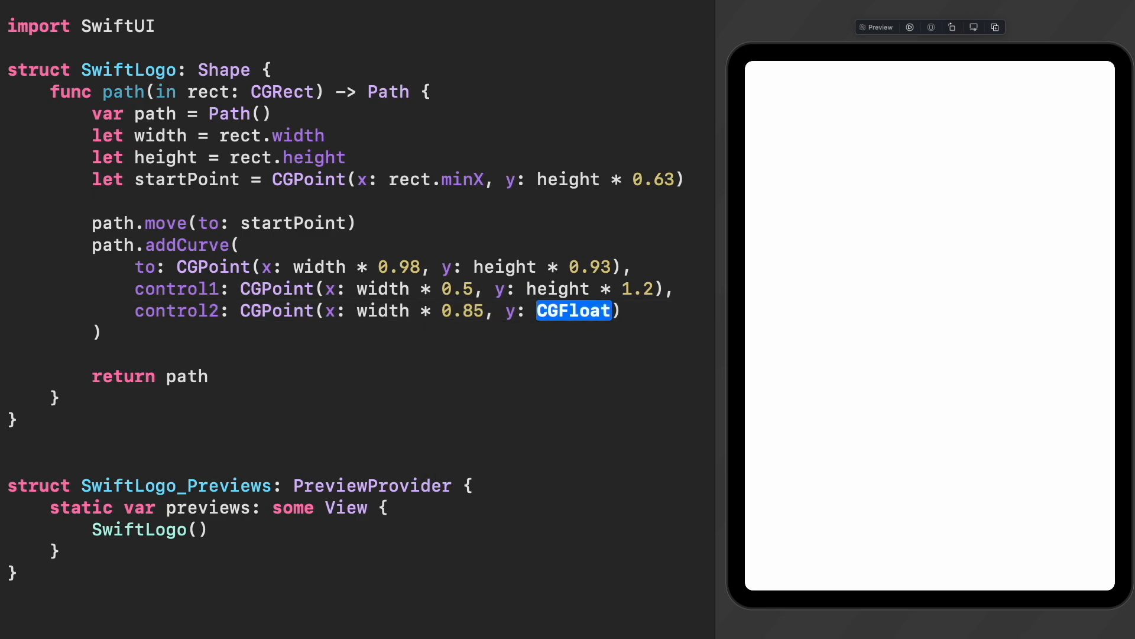
pyautogui.write('height * 0.7')
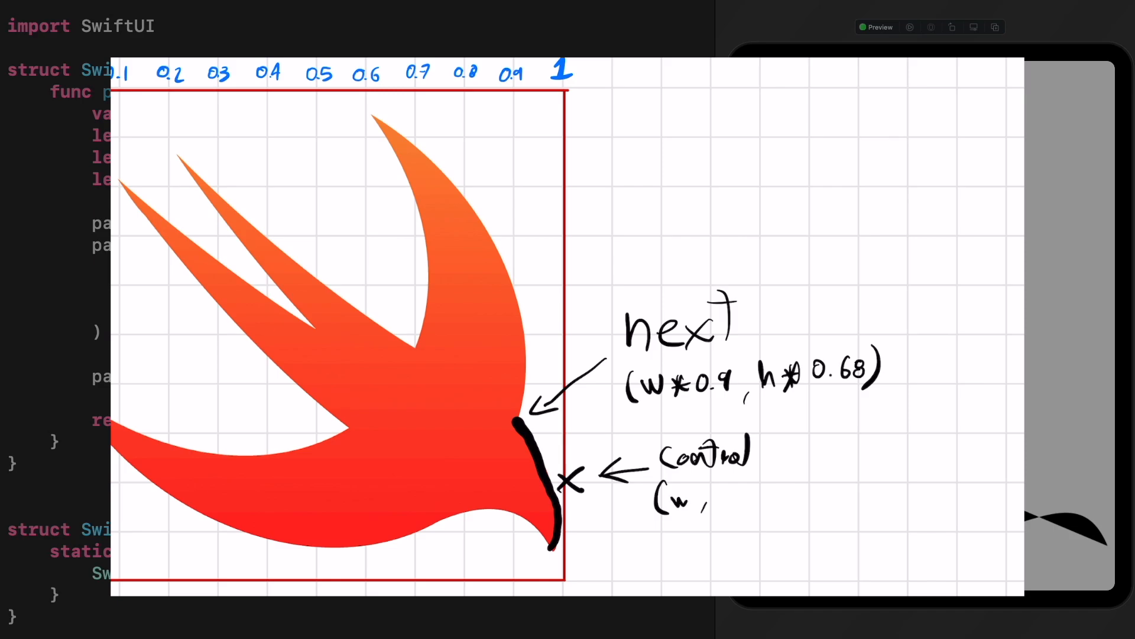
# Fill the quad curve with control at height*0.8 and end point at height*0.68
pyautogui.write('h*0.8)')
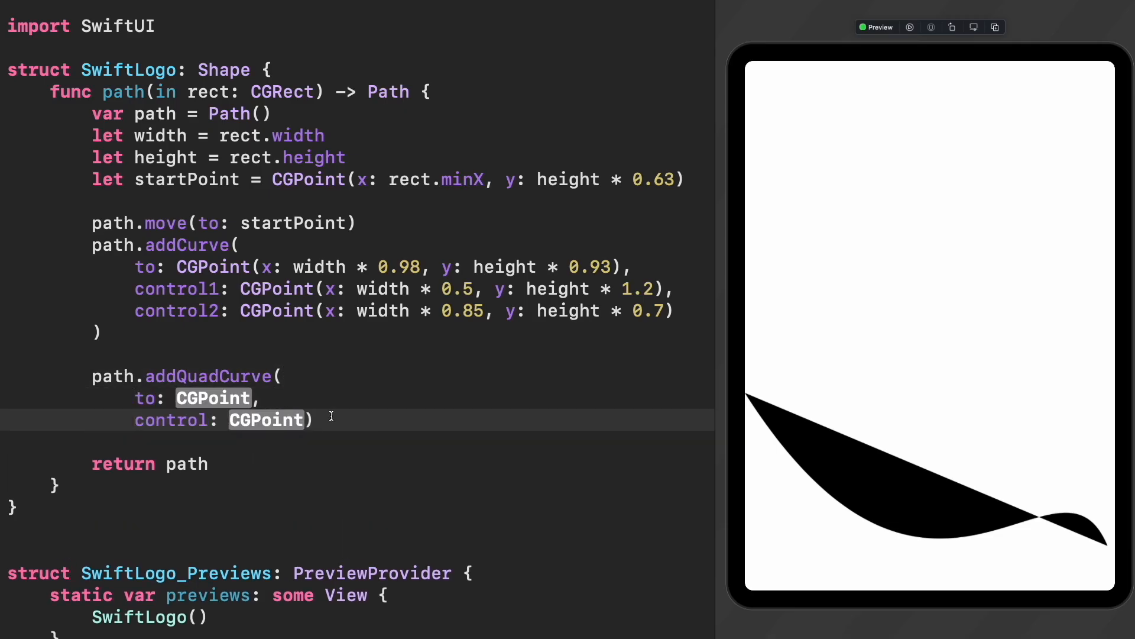
pyautogui.write('(x: width * 0.9')
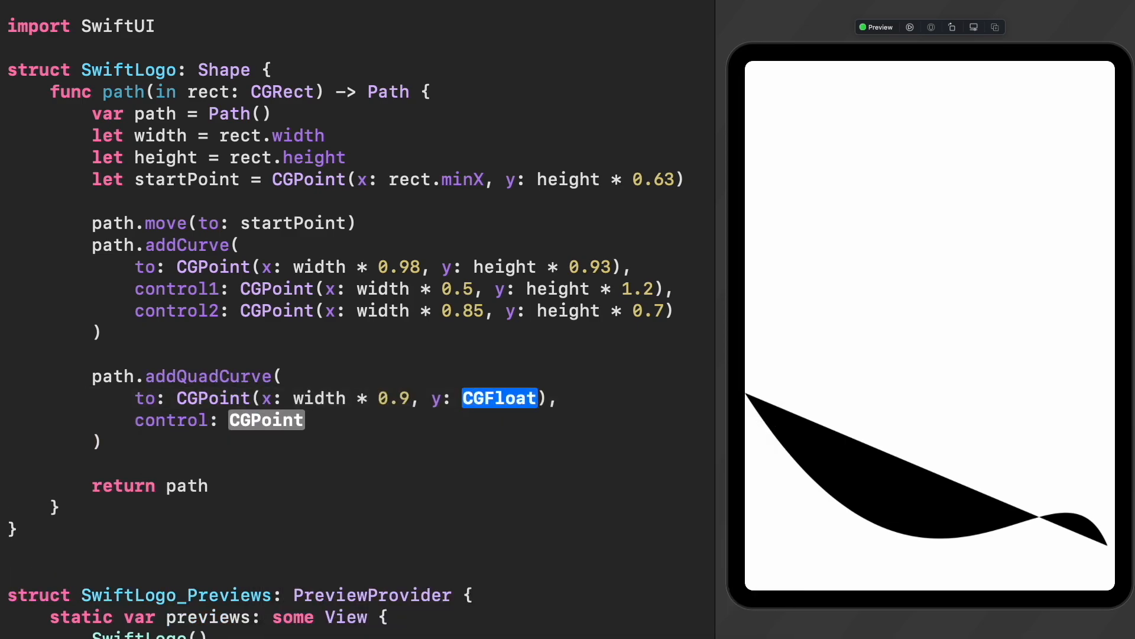
pyautogui.write('height * 0.68')
pyautogui.click(219, 420)
pyautogui.write('(x: width, y: height * 0.8')
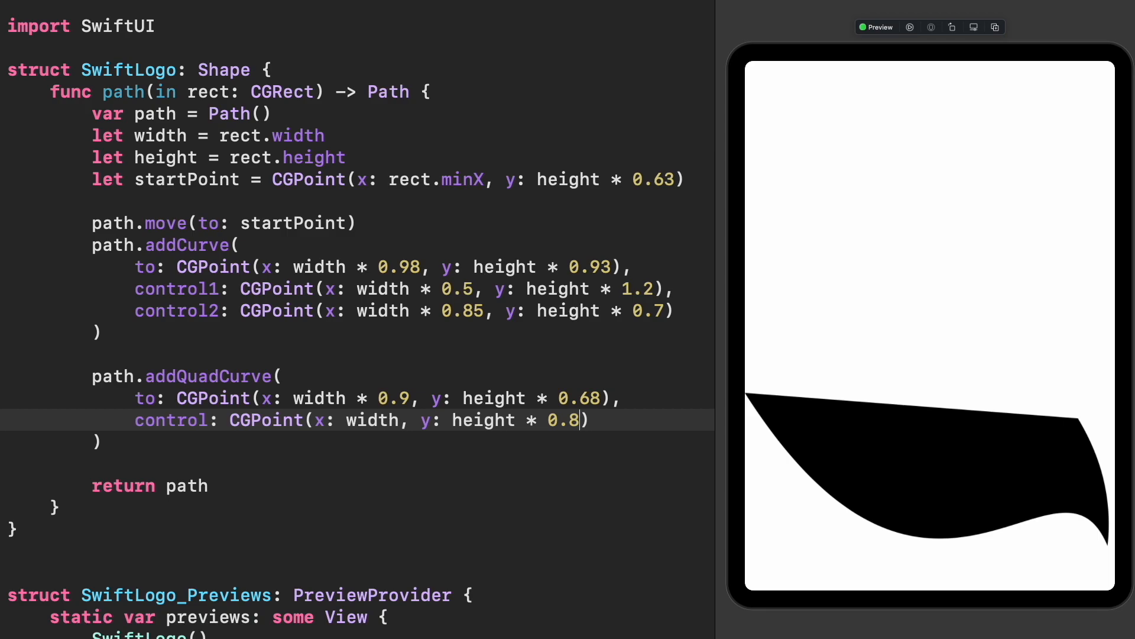
# Add further path.addQuadCurve calls tracing the wings, the last heading back to startPoint
pyautogui.write('path.addQuadCurve(')
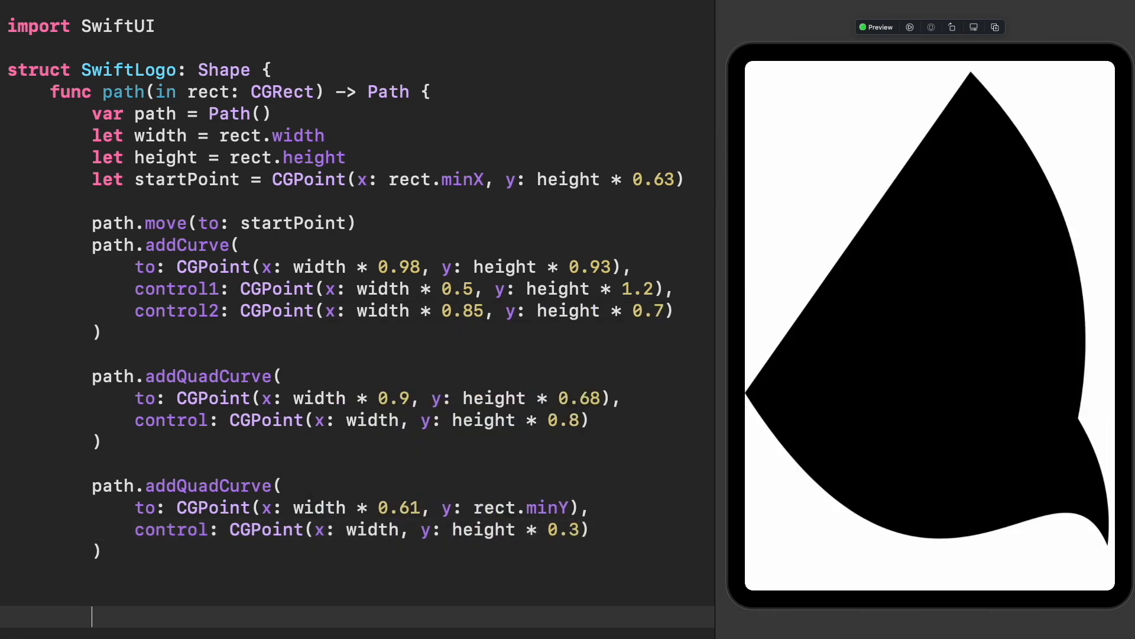
pyautogui.scroll(-3)
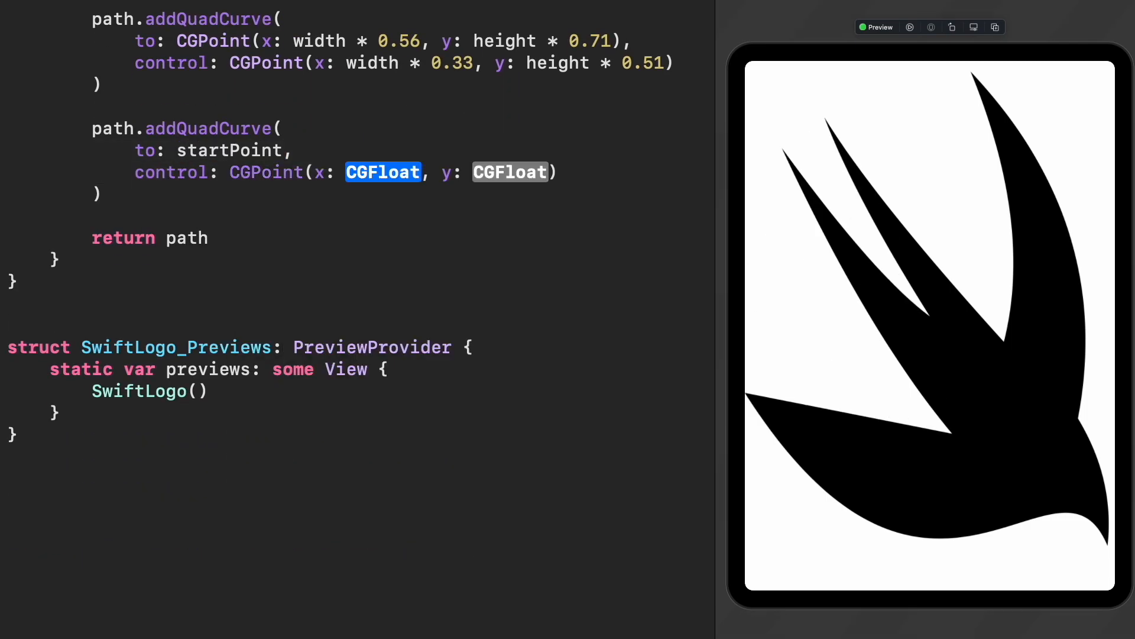
# Set the closing control to width*0.3, height*0.85 and show the logo on a RoundedRectangle(cornerRadius: 100) with .fit aspect ratio
pyautogui.write('width * 0.3, y: height * 0.85')
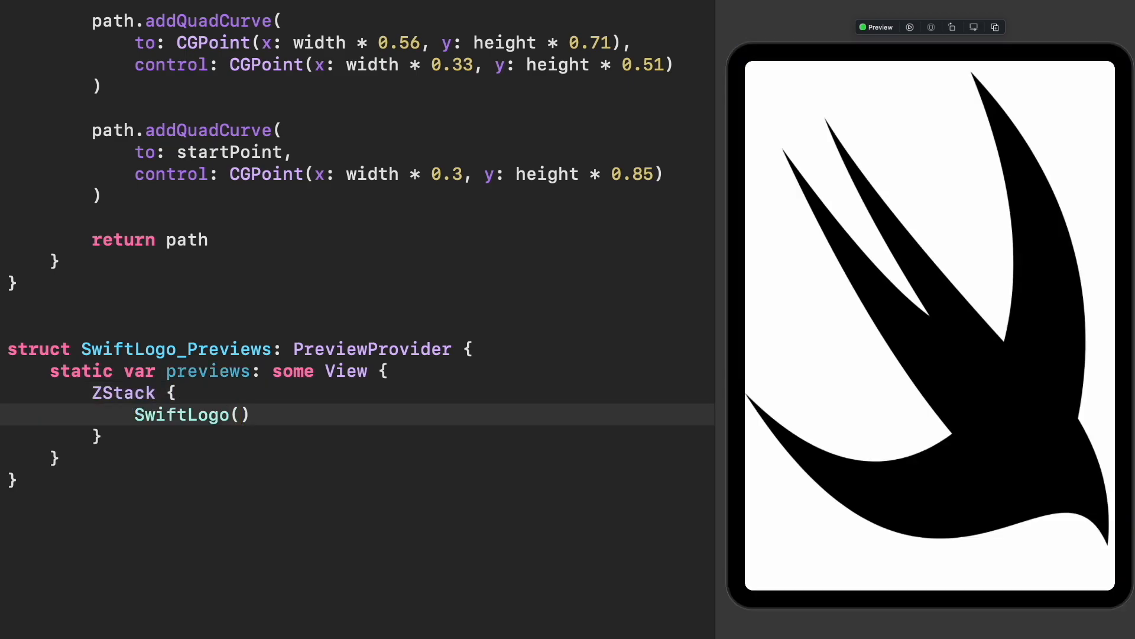
pyautogui.write('RoundedRectangle(cornerRadius: 100)')
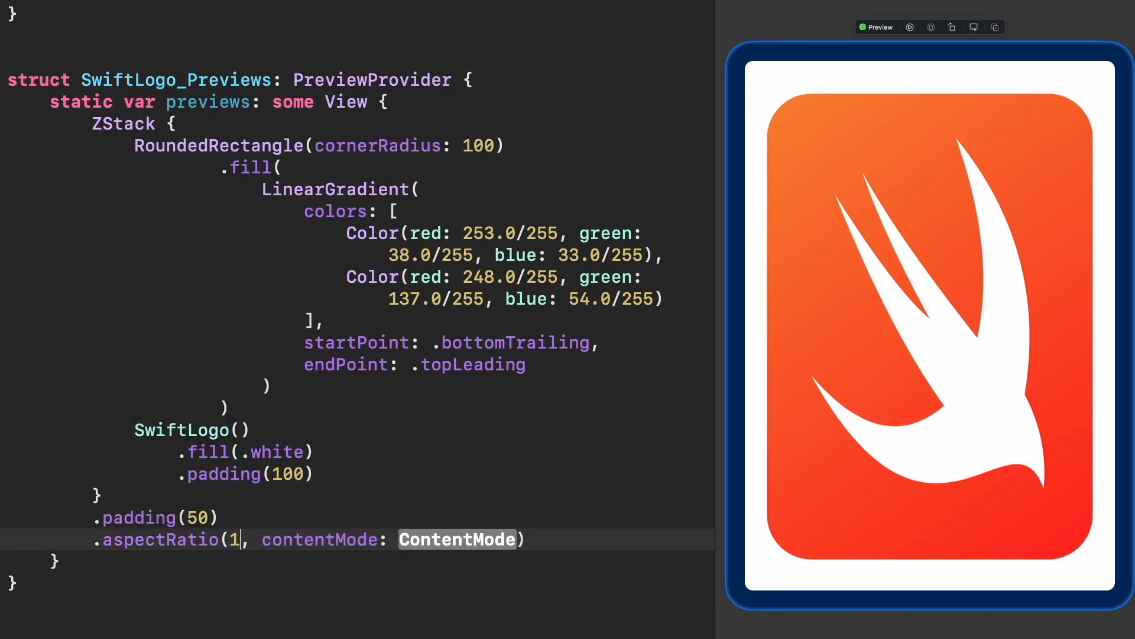
pyautogui.write('.fit')
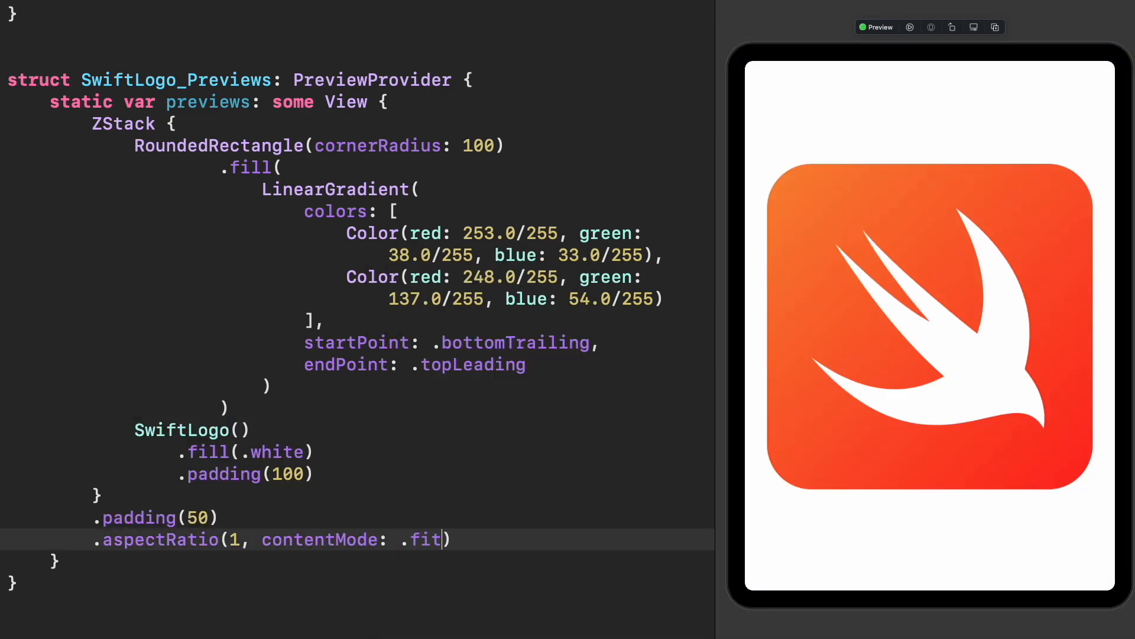